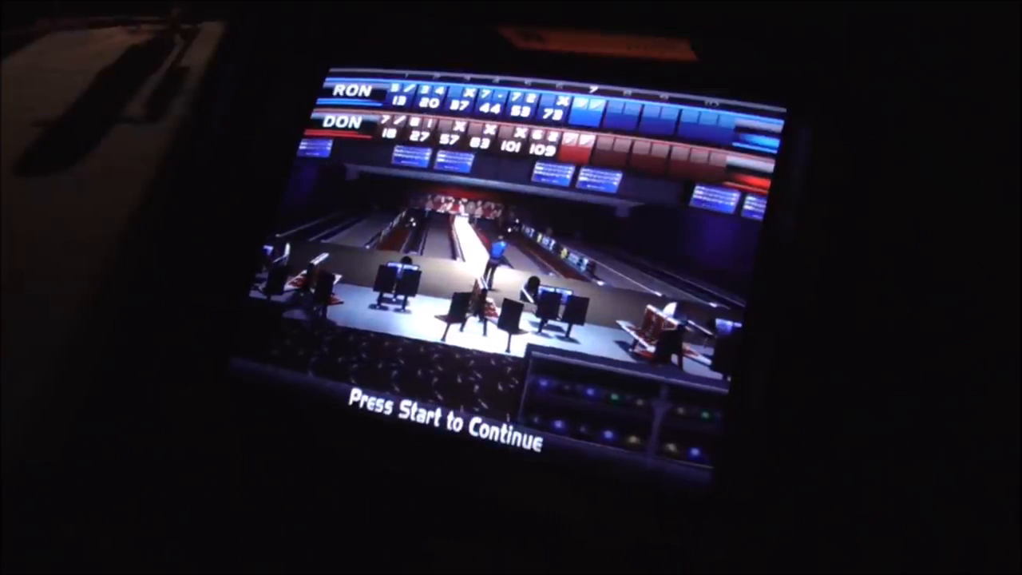
pyautogui.press('Return')
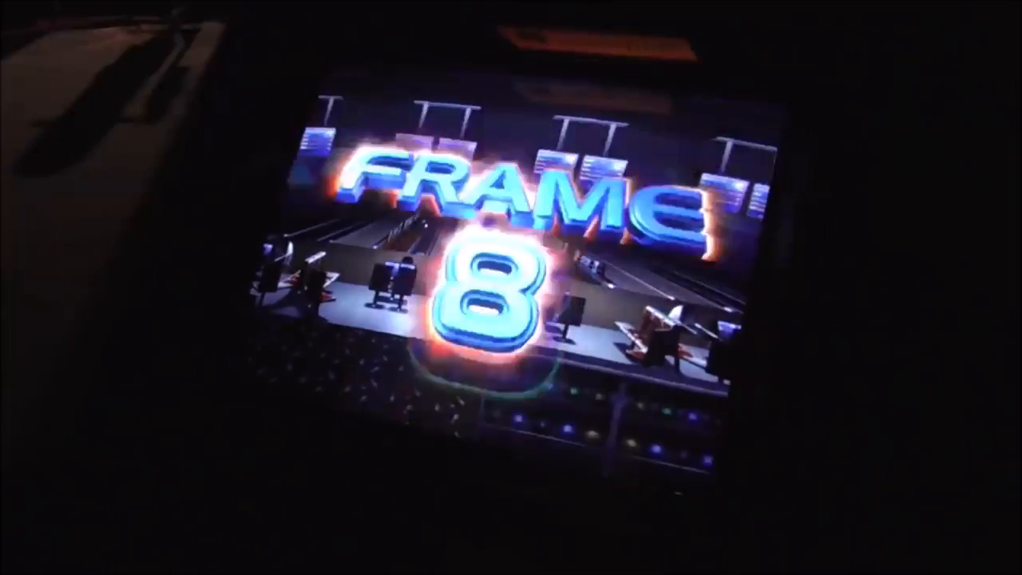